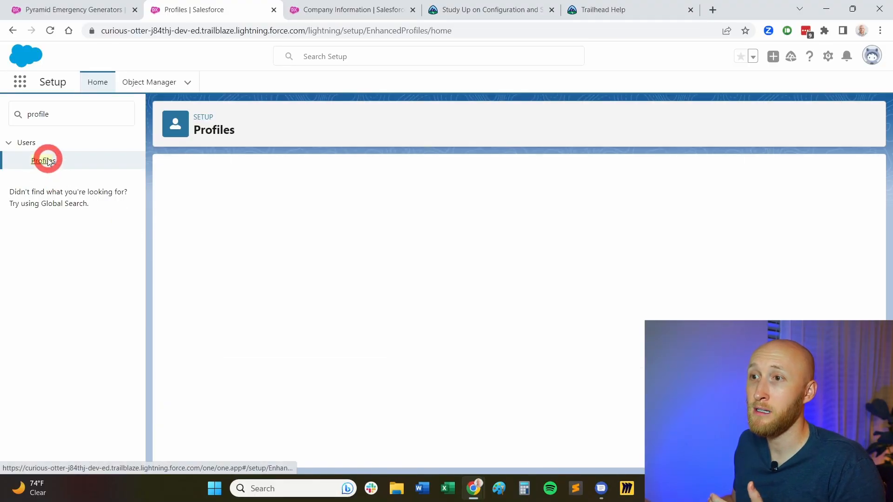
Locate the Transfer Record system permission inside the Custom: Sales Profile via Find Settings 'transfer'.
click(43, 161)
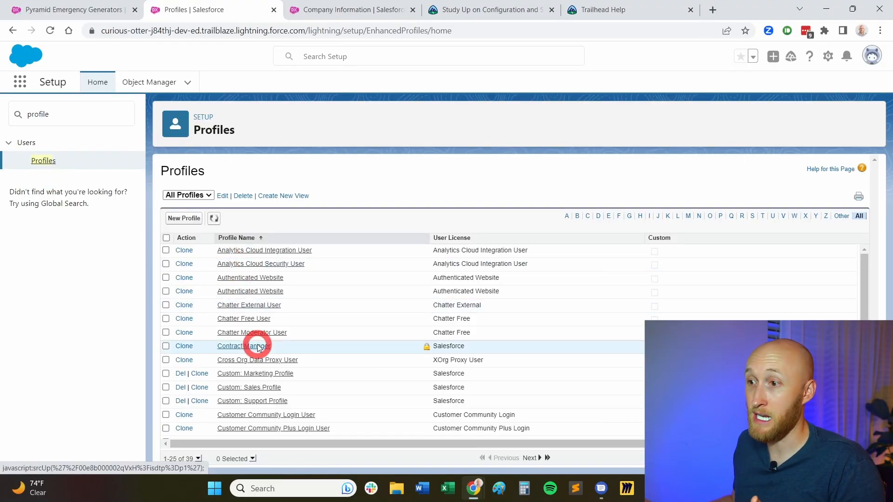
mouse_move(254, 387)
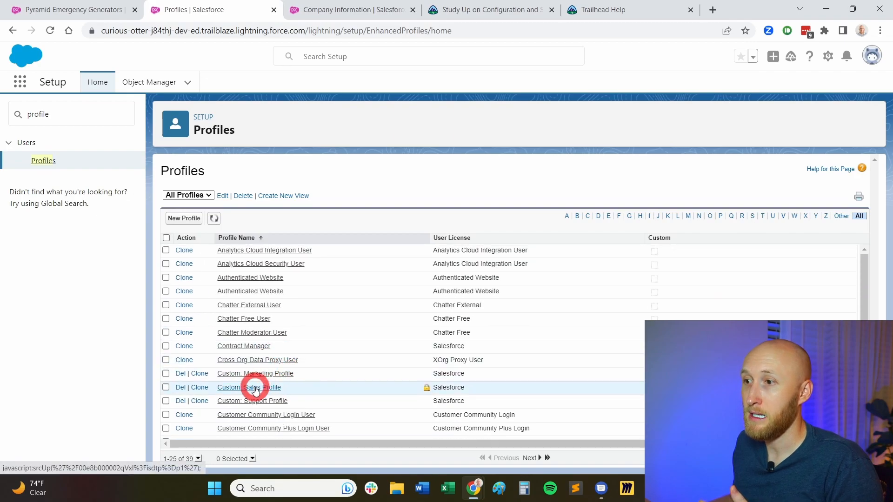
click(249, 387)
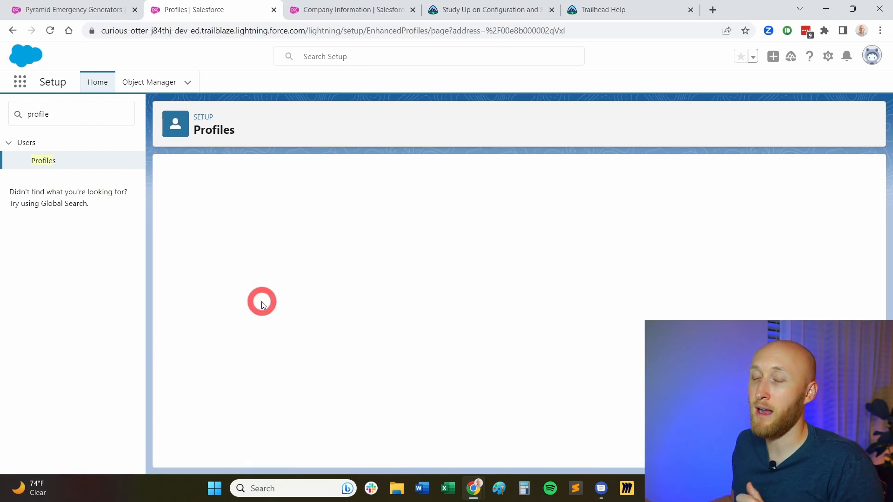
mouse_move(247, 205)
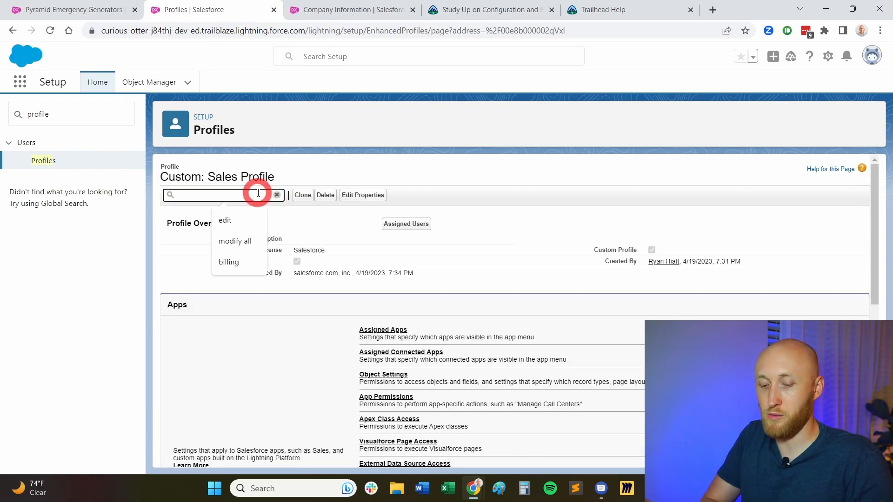
text(transfer)
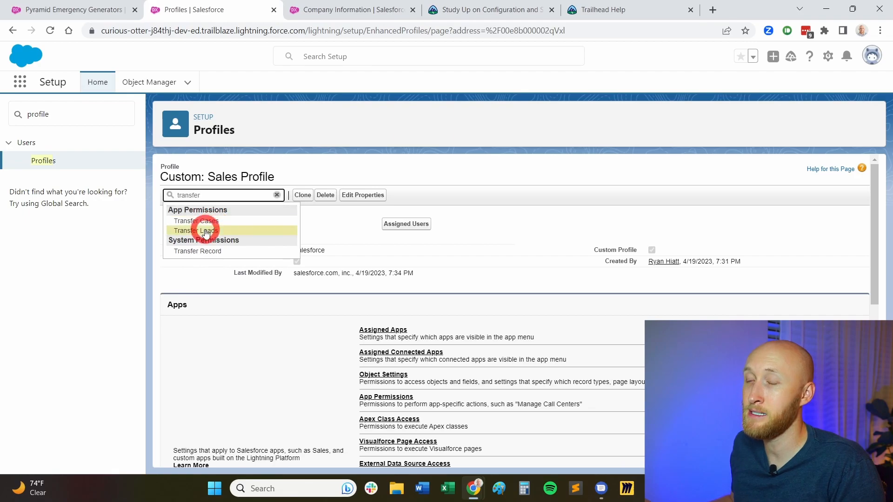
click(196, 231)
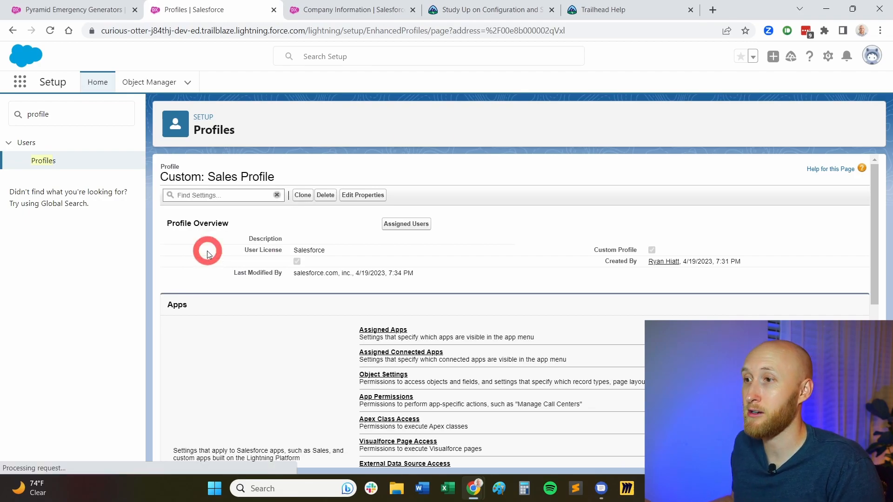
scroll(down, 3)
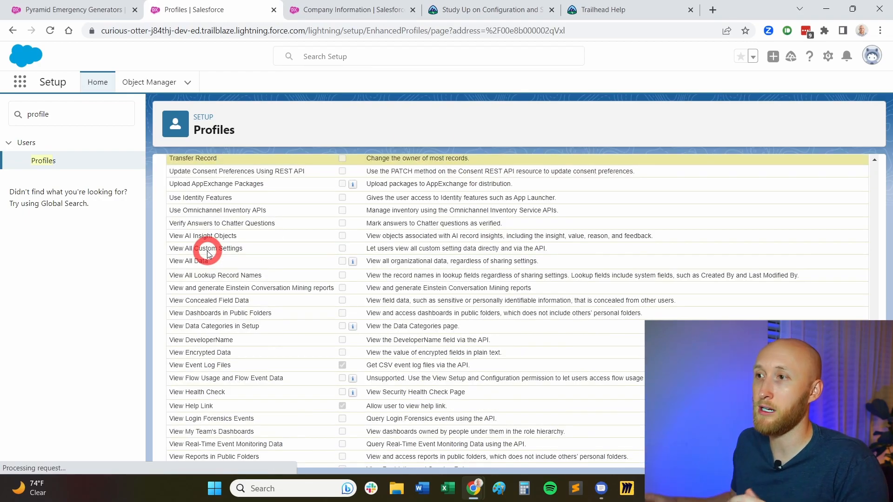
scroll(up, 3)
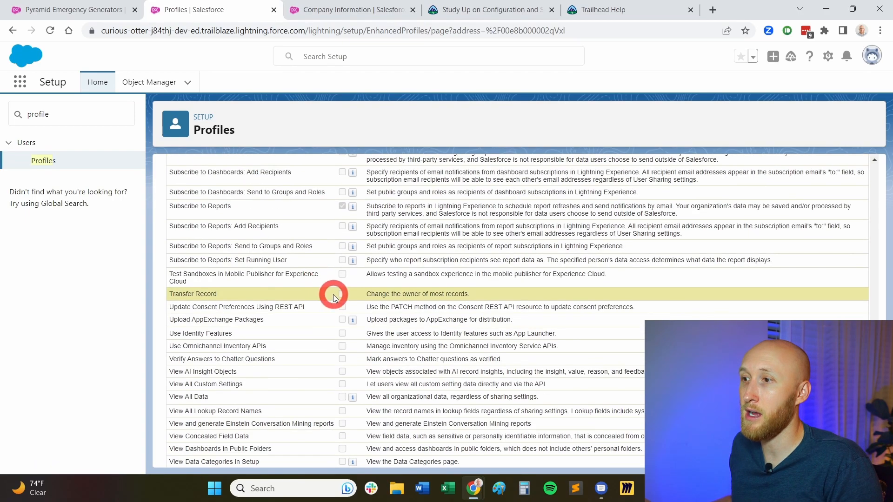
mouse_move(392, 294)
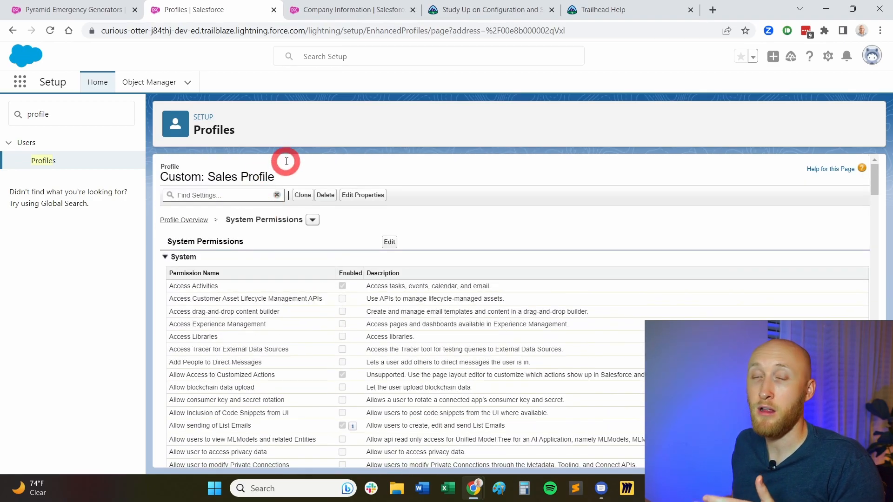
scroll(down, 3)
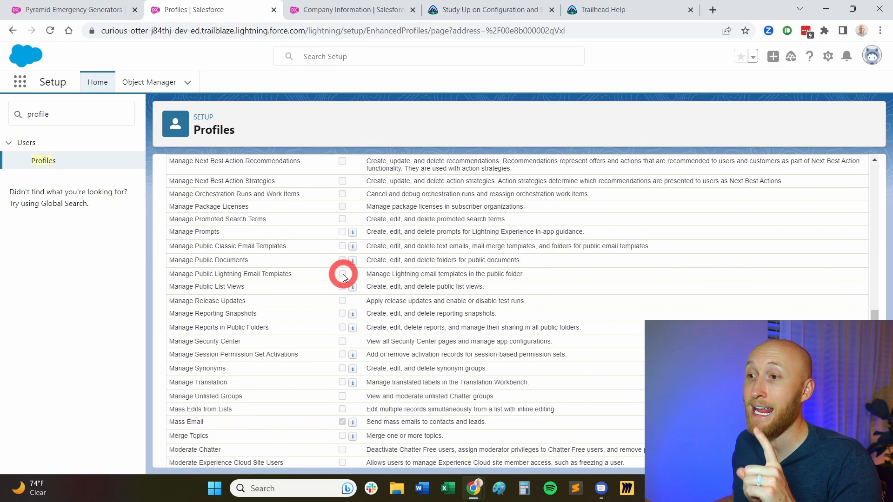
scroll(down, 3)
text(p)
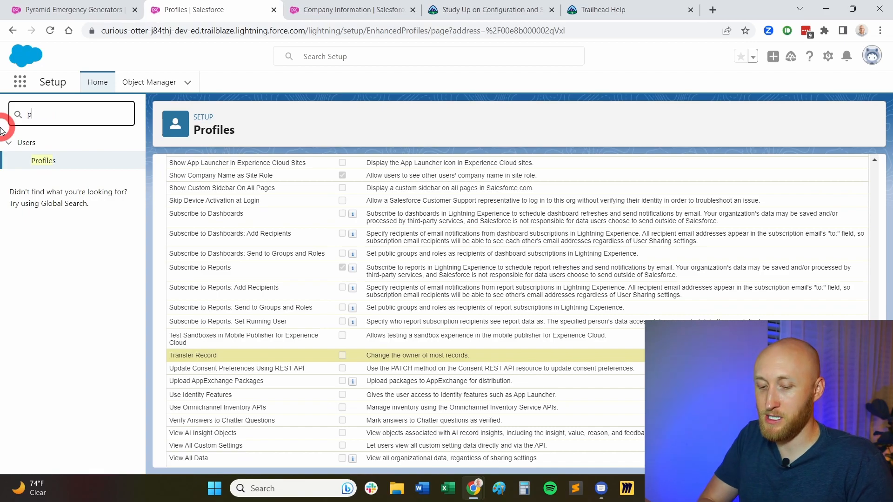
Start a new permission set from Permission Sets and label it Transfer Records.
text(ermission)
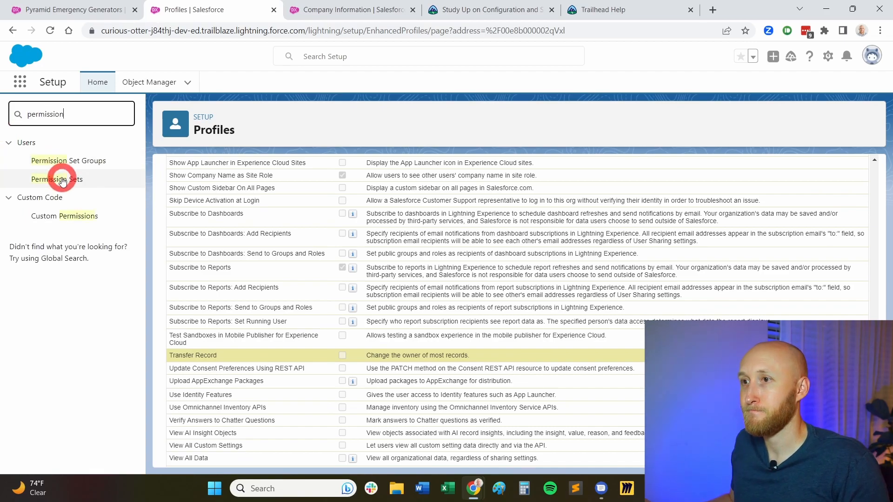
click(56, 178)
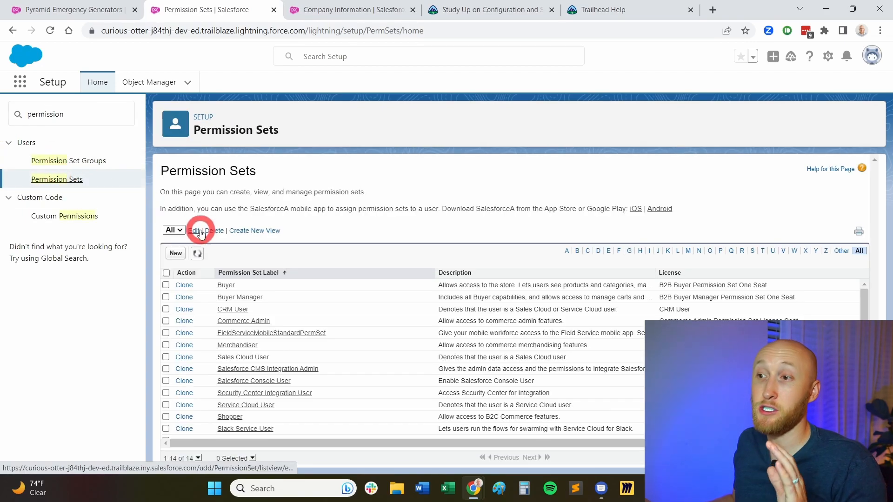
click(175, 253)
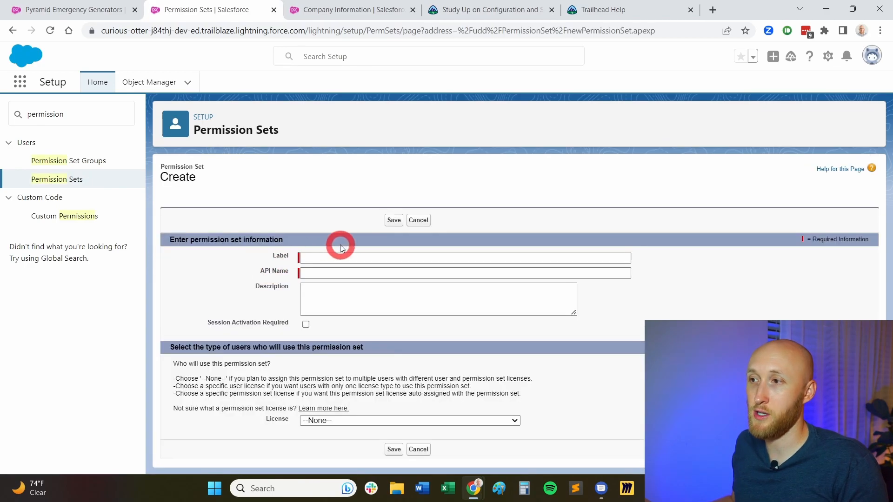
text(Tranf)
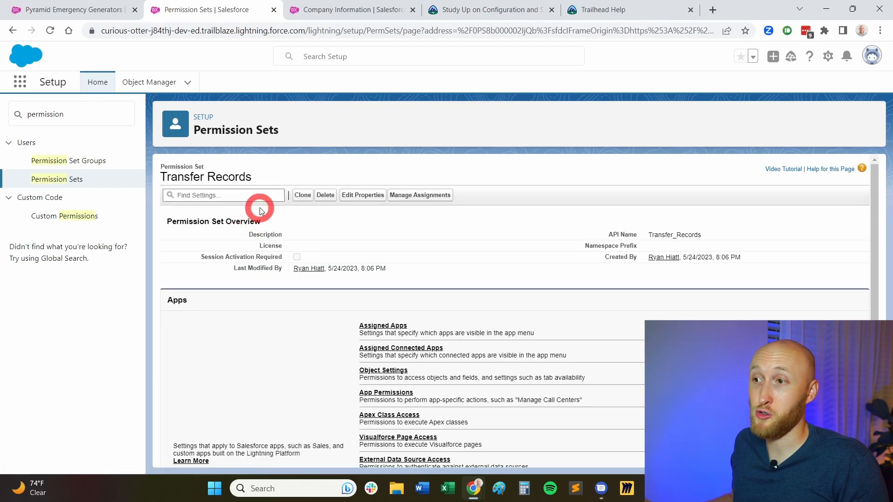
Find Transfer Record in the permission set's settings ('transf') and reach its System Permissions page.
click(222, 195)
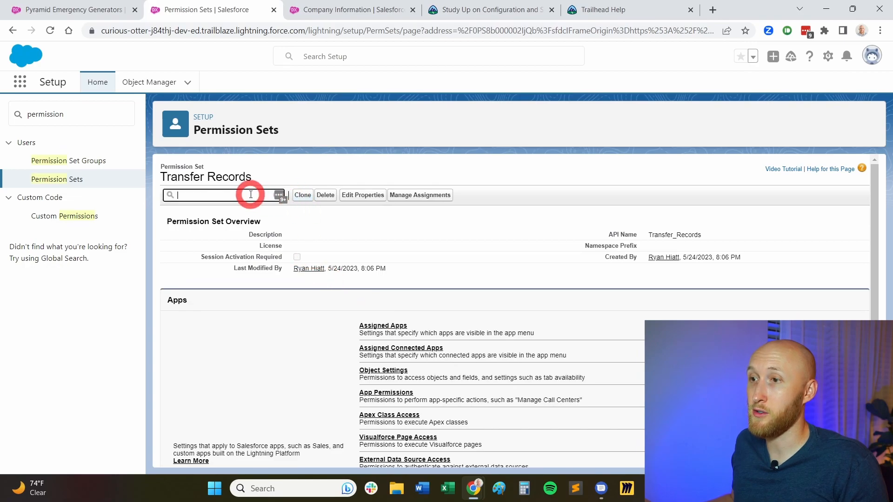
text(transf)
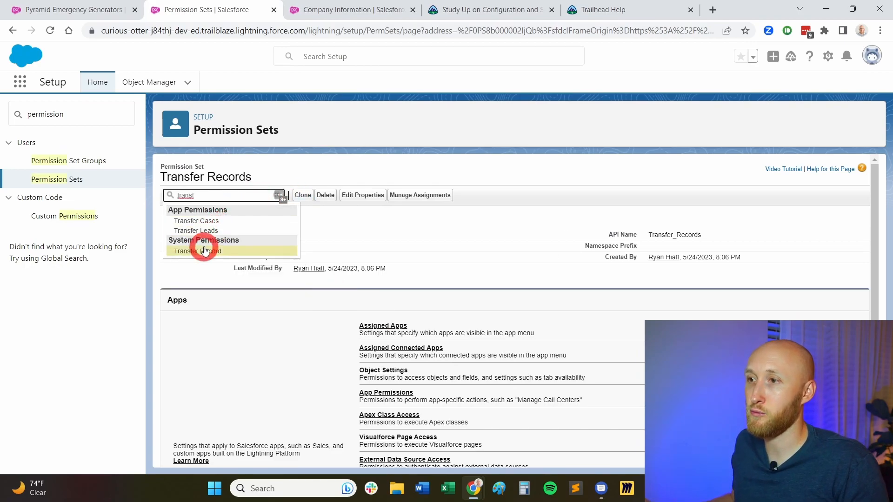
click(197, 252)
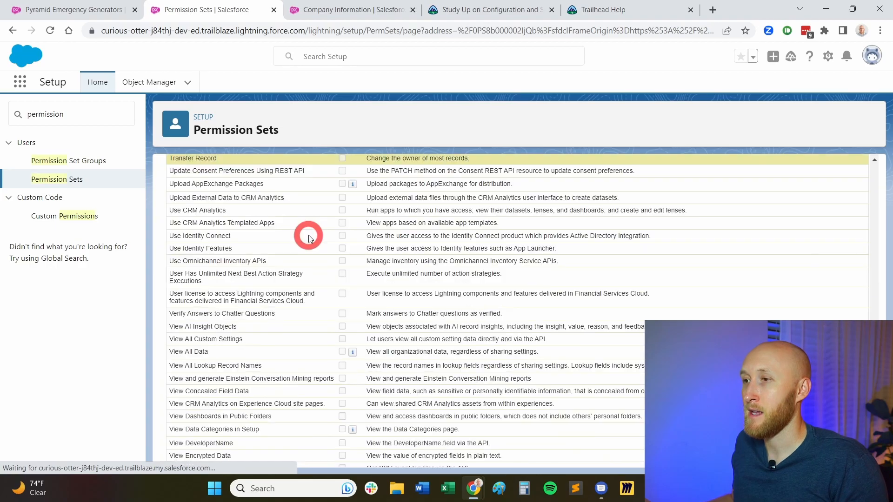
scroll(up, 3)
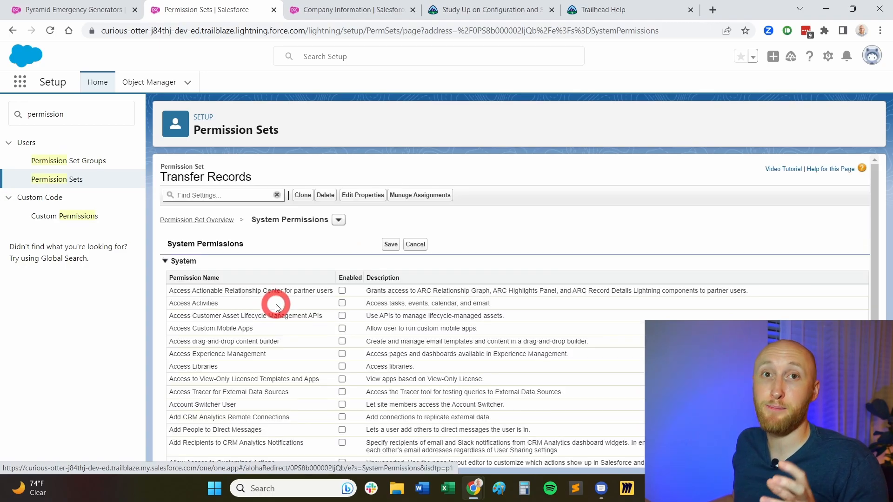
scroll(down, 3)
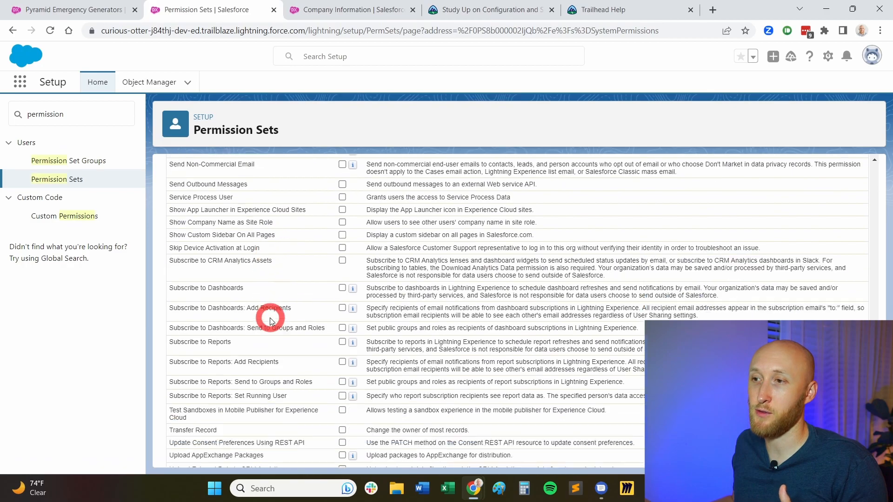
scroll(down, 3)
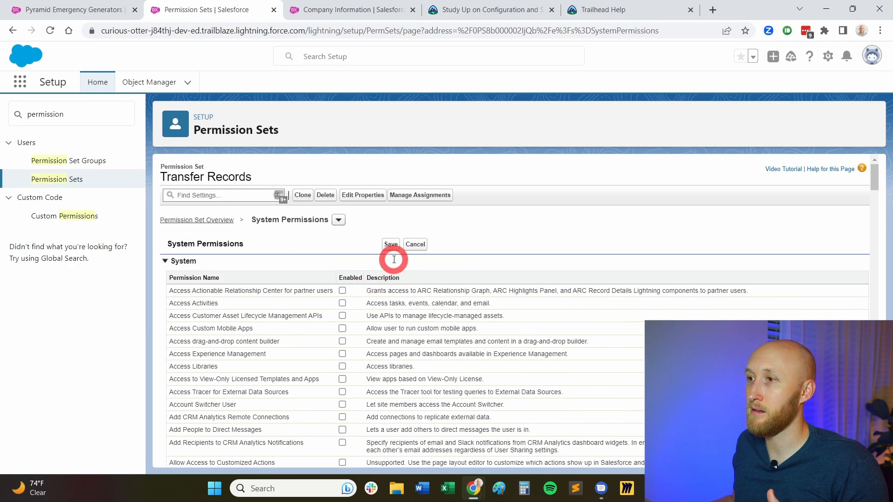
Save the system permissions and confirm enabling Transfer Record in the Permission Changes dialog.
click(389, 243)
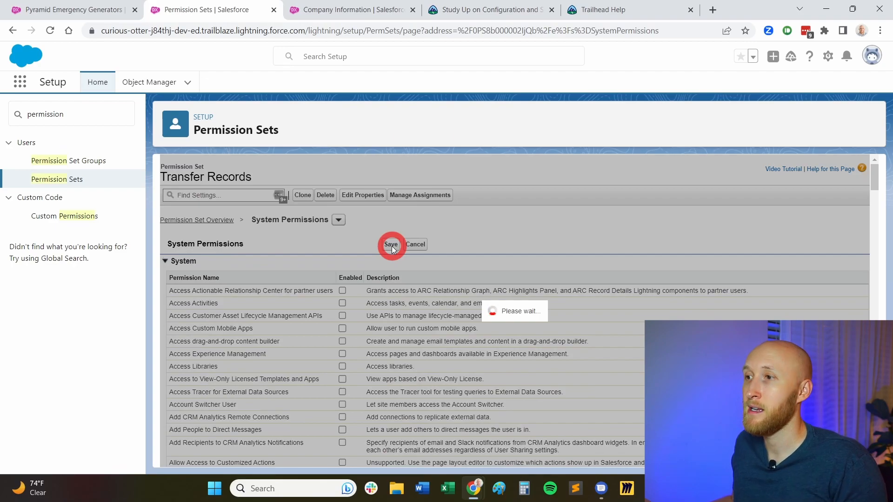
click(391, 244)
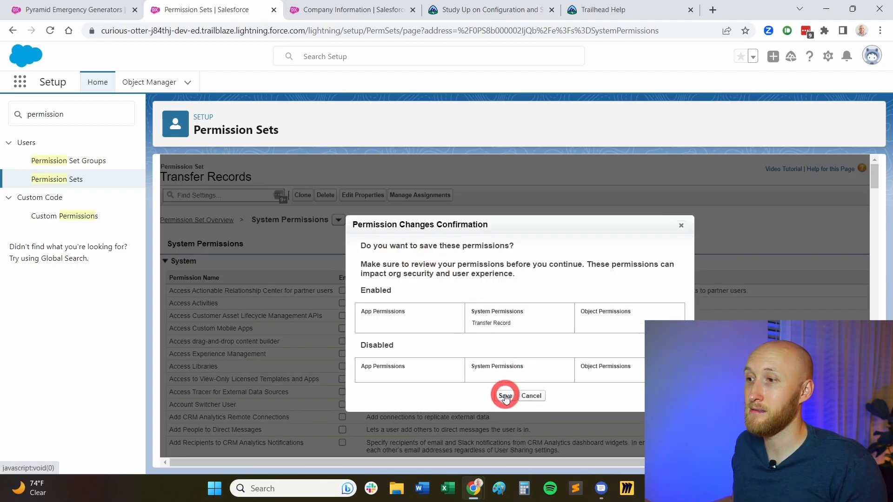
click(504, 396)
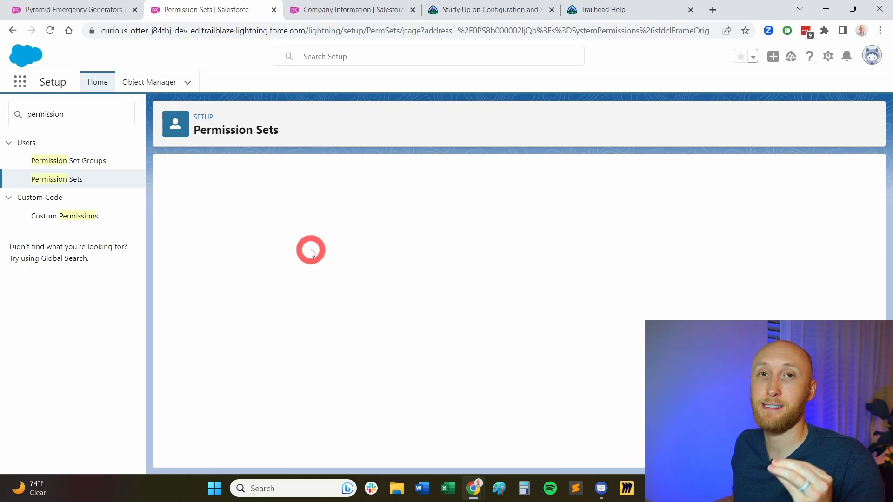